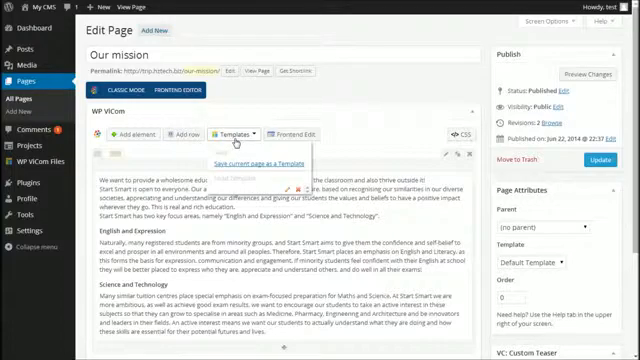
Open 'Our mission' in WP ViCom's front-end editor with its first text block's settings loaded
{"action": "left_click", "coordinate": [288, 132]}
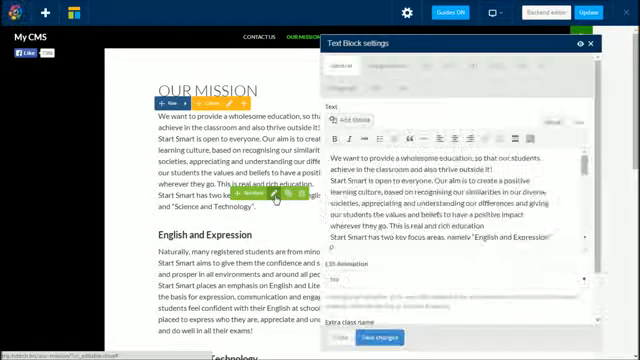
Dismiss the Text Block settings panel and show the Add element catalogue
{"action": "scroll", "scroll_direction": "down", "scroll_amount": 3}
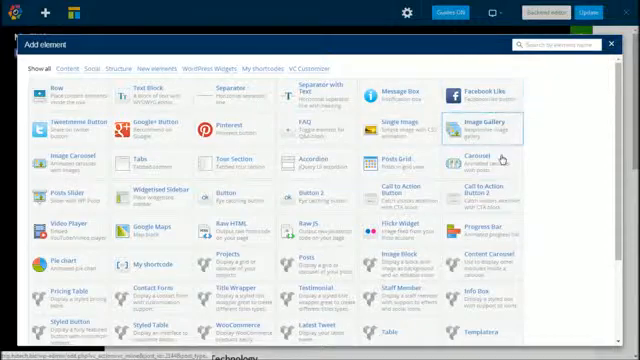
Switch to the empty page in the front-end editor and reopen Add element with widgets listed
{"action": "scroll", "scroll_direction": "down", "scroll_amount": 3}
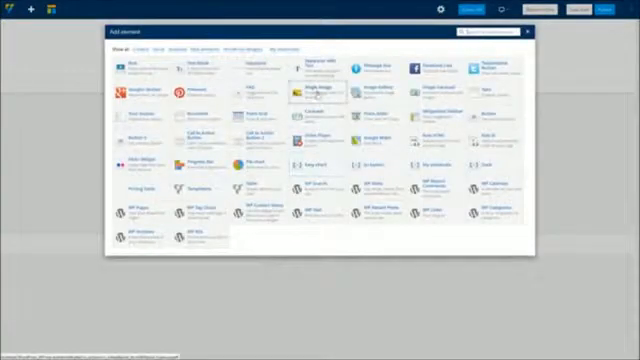
Insert a Single Image with the Envato CodeCanyon banner, save it, and reopen Add element
{"action": "left_click", "coordinate": [305, 90]}
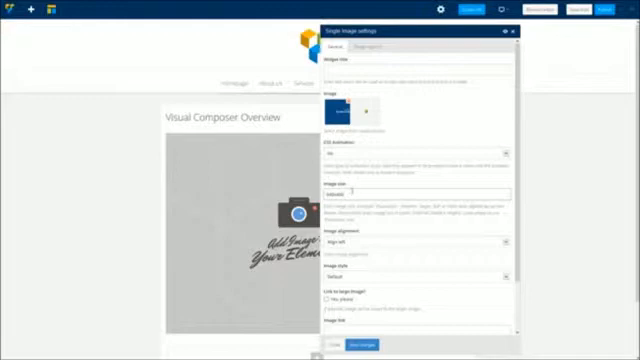
{"action": "left_click", "coordinate": [415, 237]}
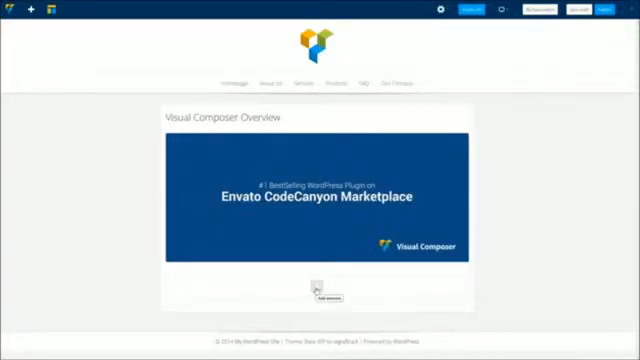
{"action": "left_click", "coordinate": [318, 295]}
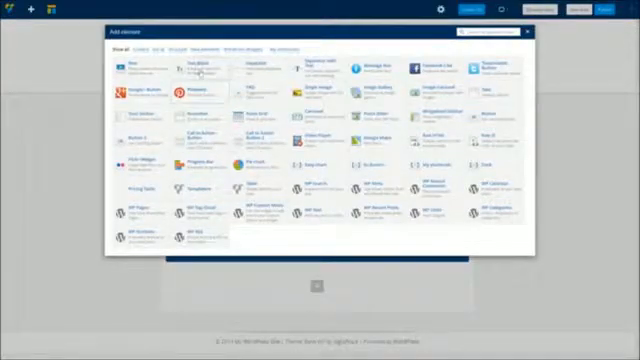